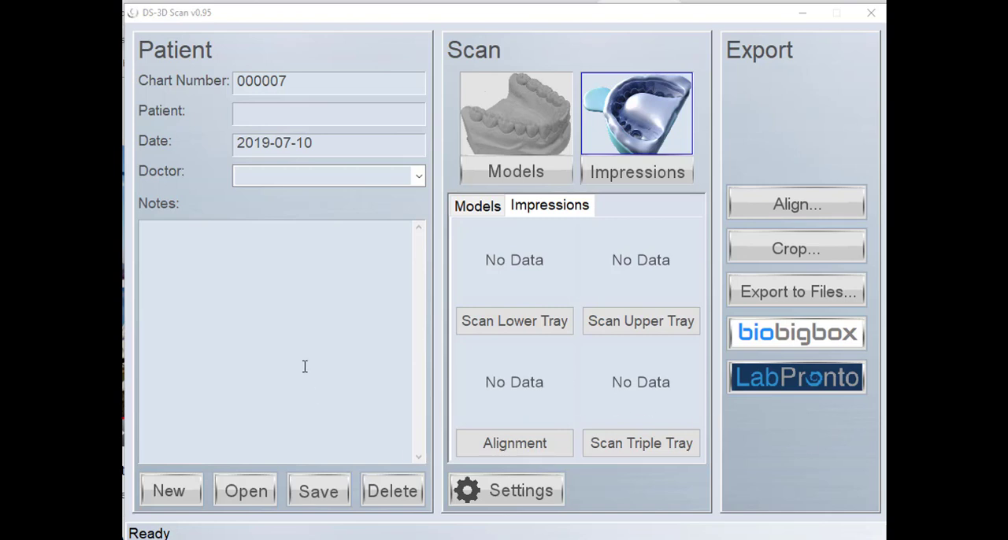
mouse_move(522, 117)
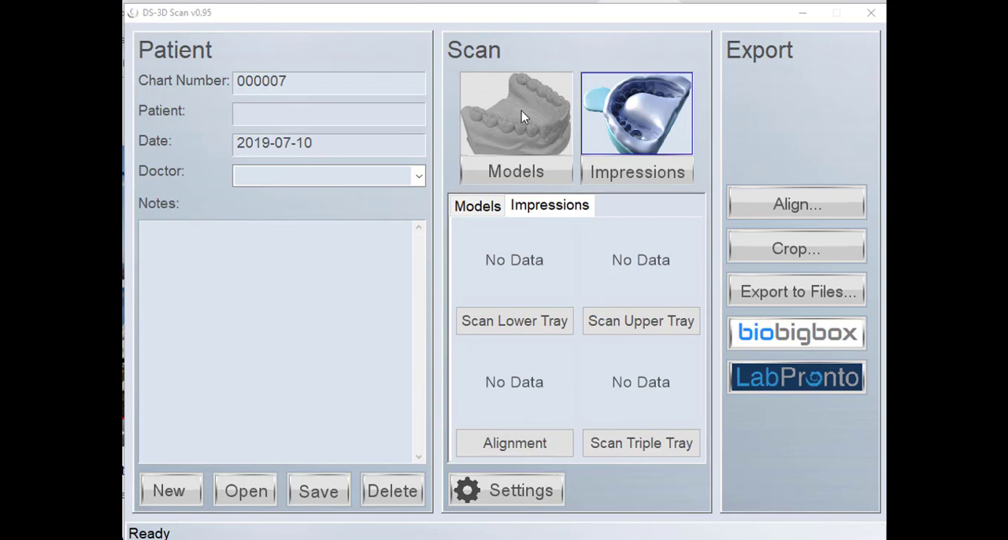
mouse_move(529, 158)
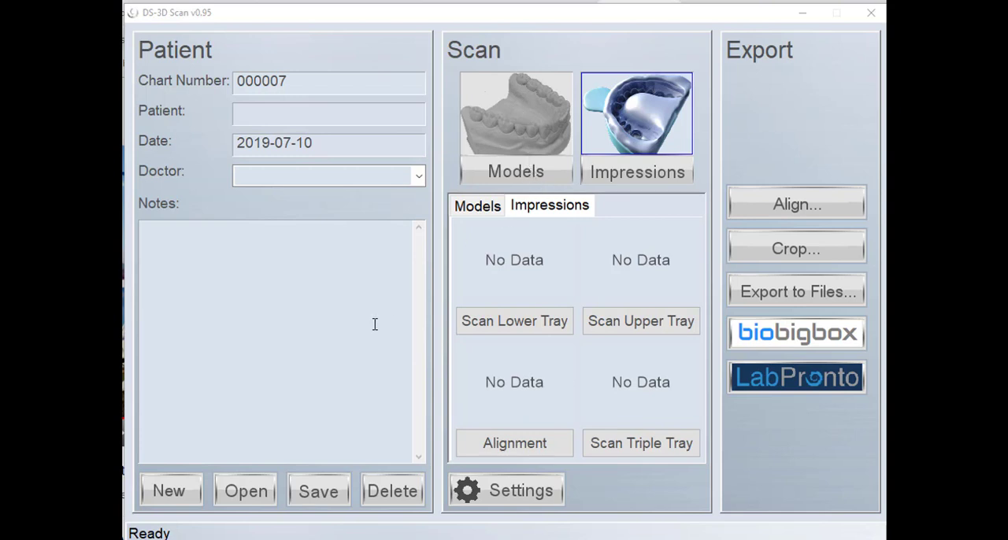
mouse_move(419, 238)
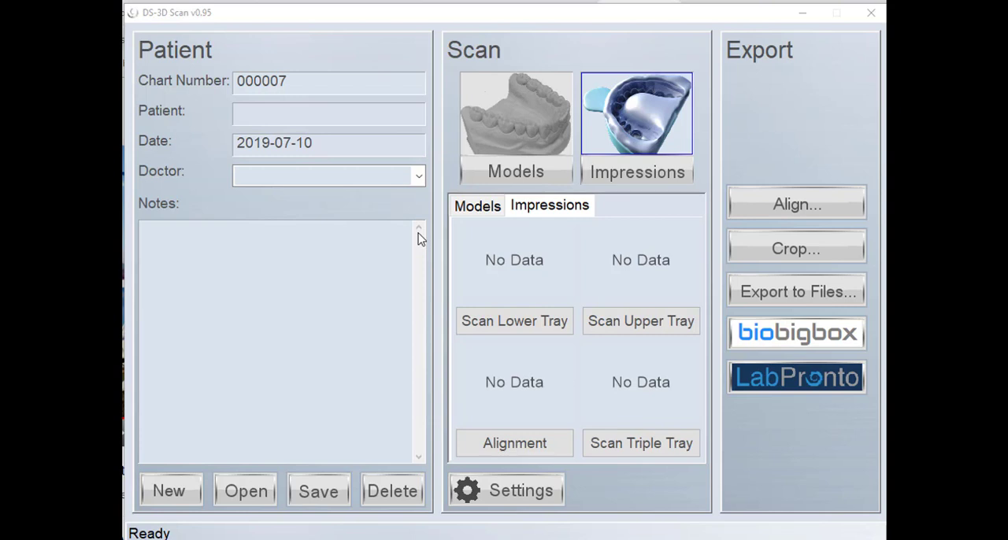
mouse_move(507, 176)
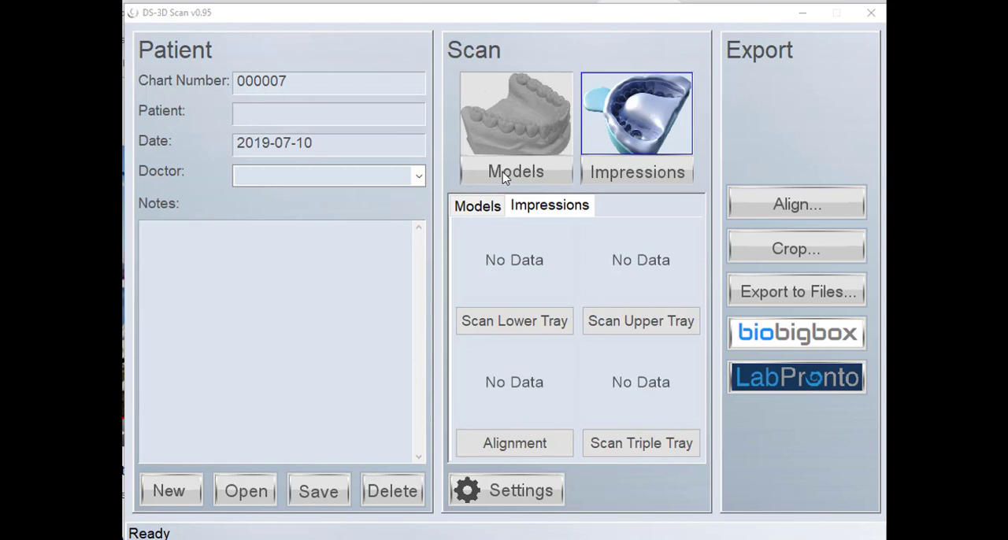
- Enter the patient name 'articulated casts' in the Patient field
left_click(327, 114)
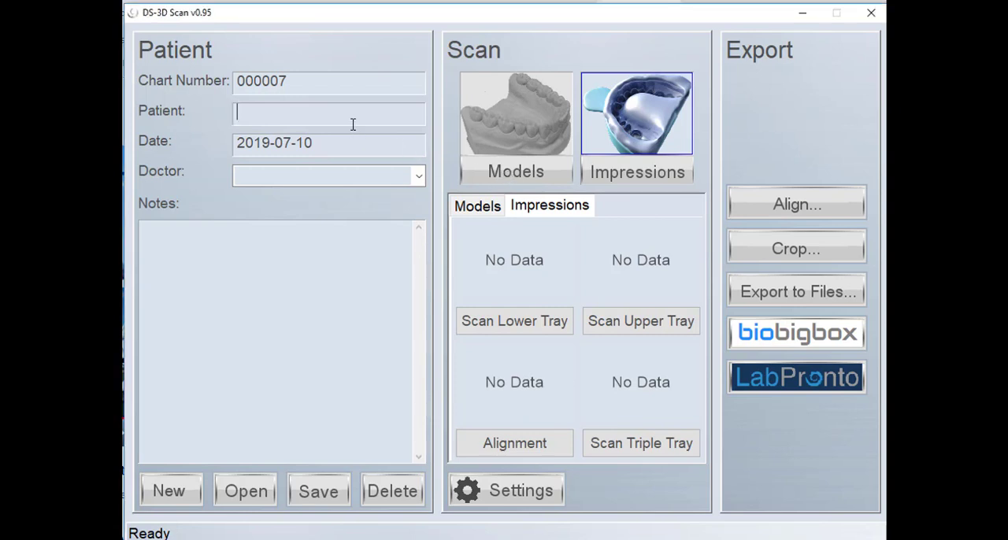
type("articulated casts")
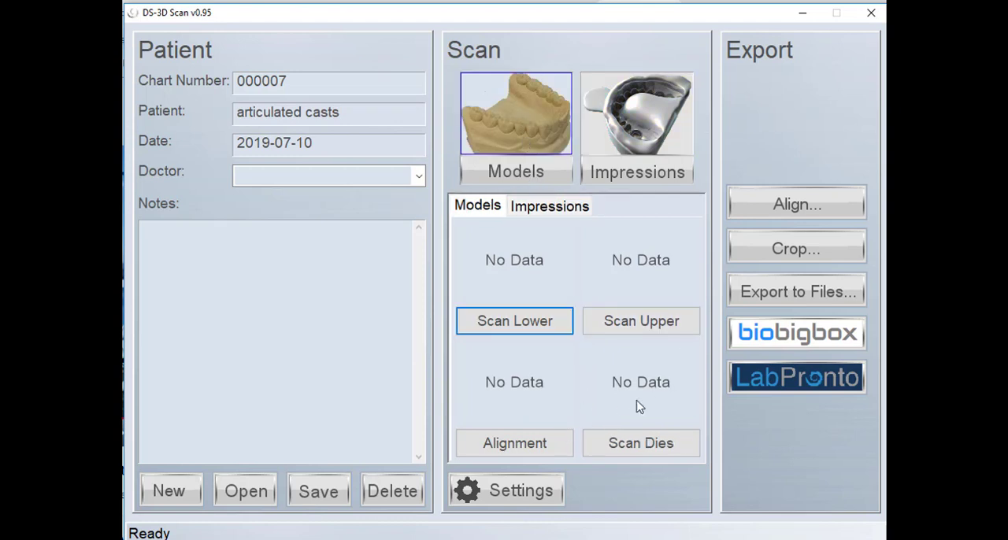
mouse_move(519, 395)
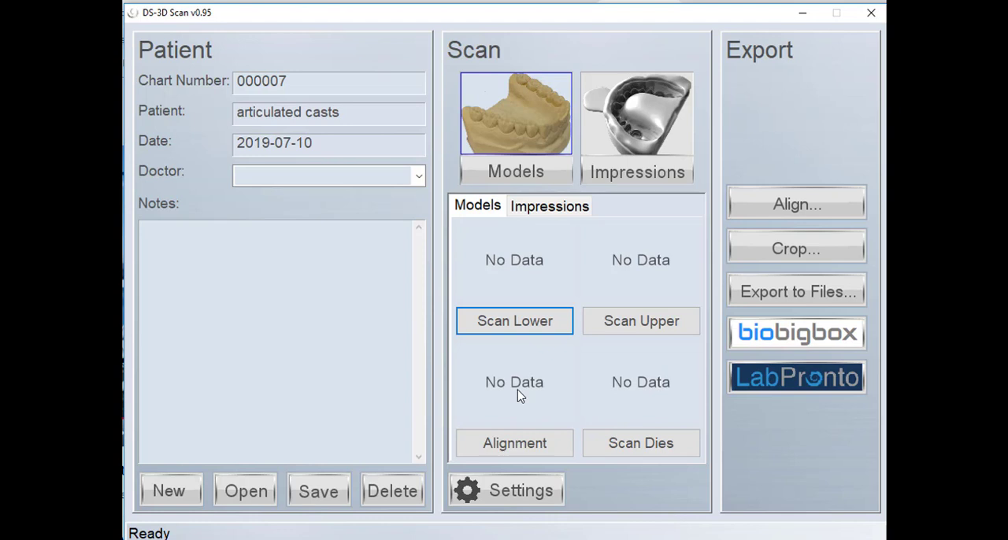
mouse_move(551, 323)
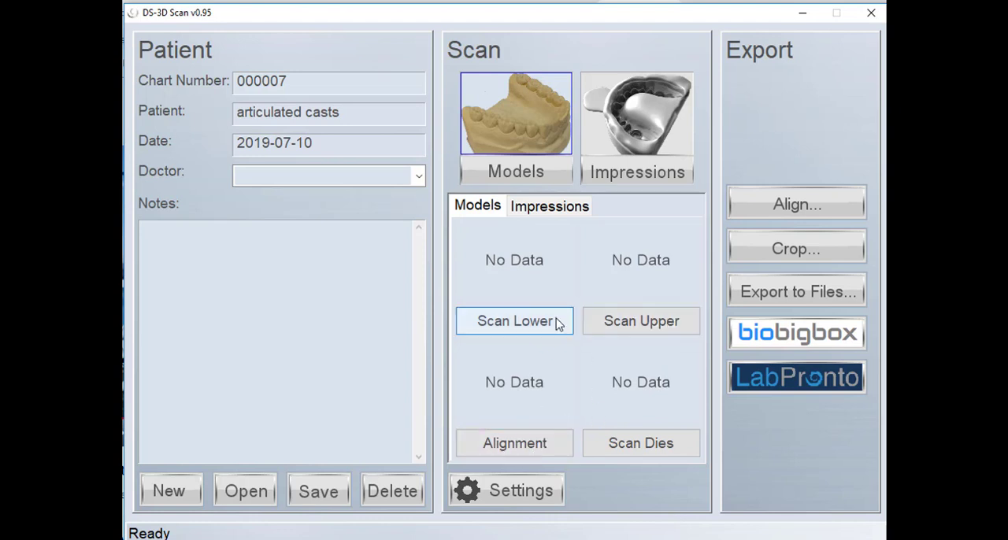
mouse_move(358, 368)
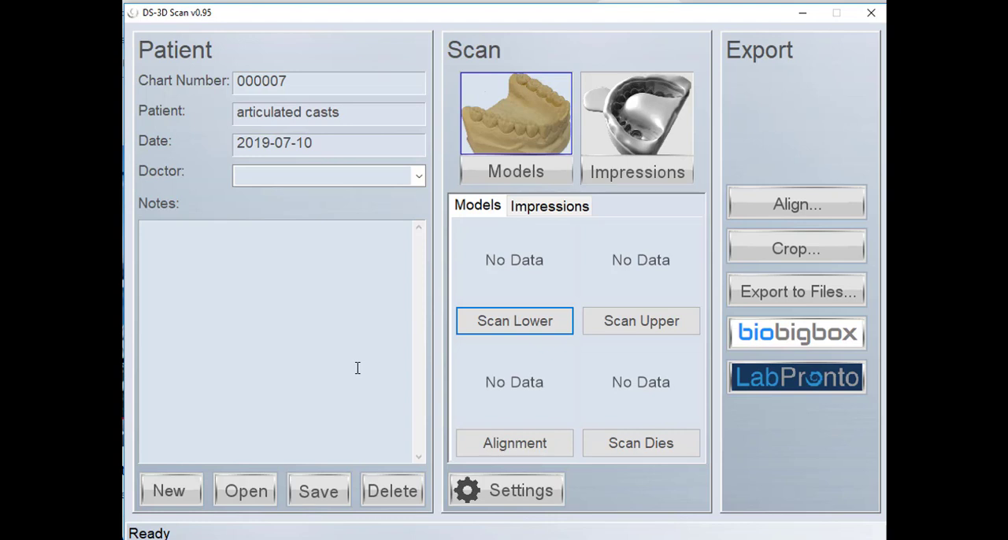
mouse_move(466, 361)
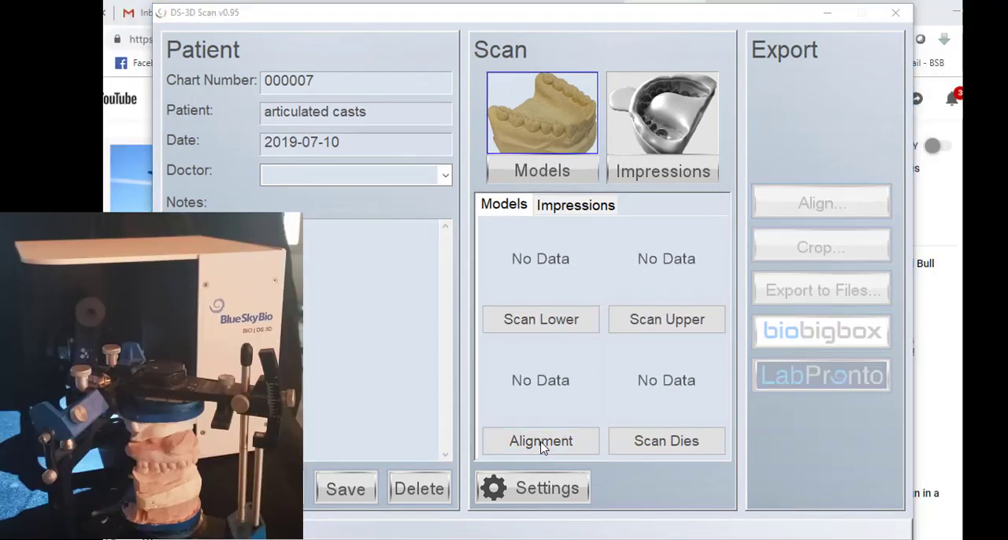
- Begin the alignment scan using the Articulator scan technique
left_click(538, 441)
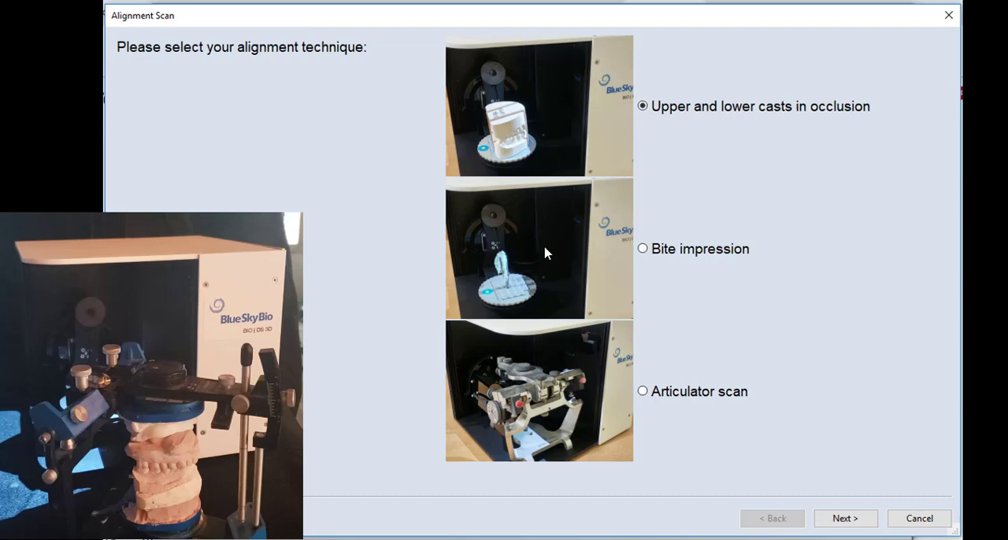
mouse_move(712, 264)
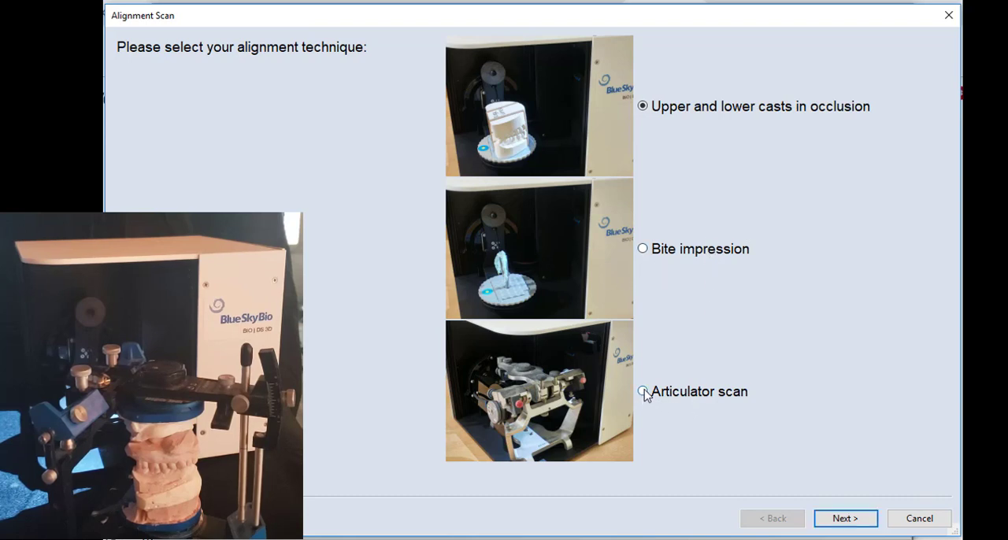
left_click(844, 518)
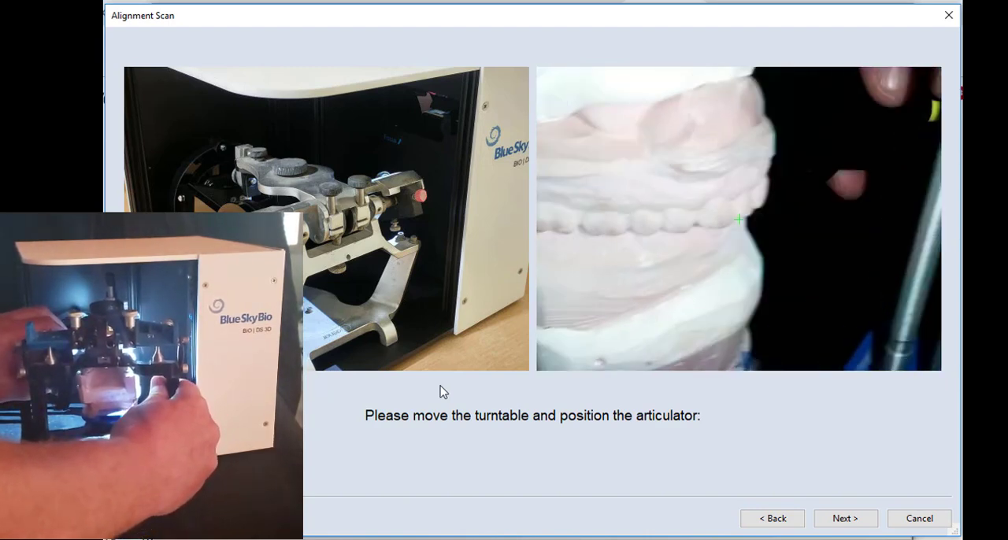
left_click(844, 518)
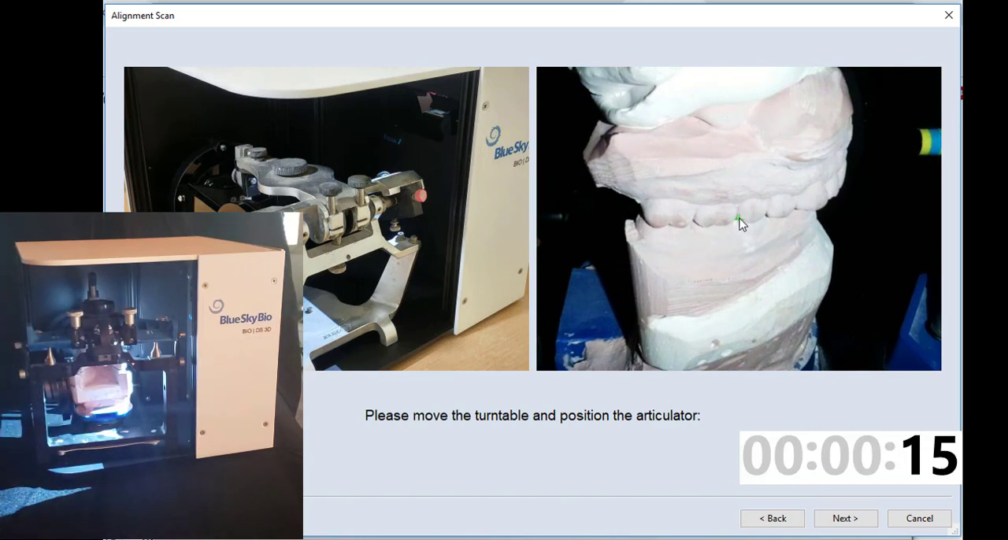
mouse_move(813, 230)
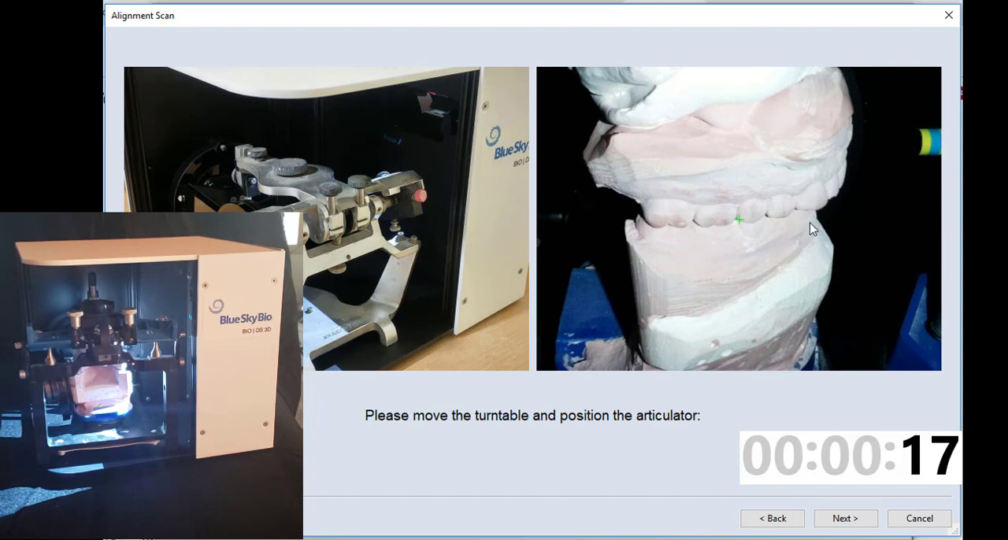
mouse_move(661, 264)
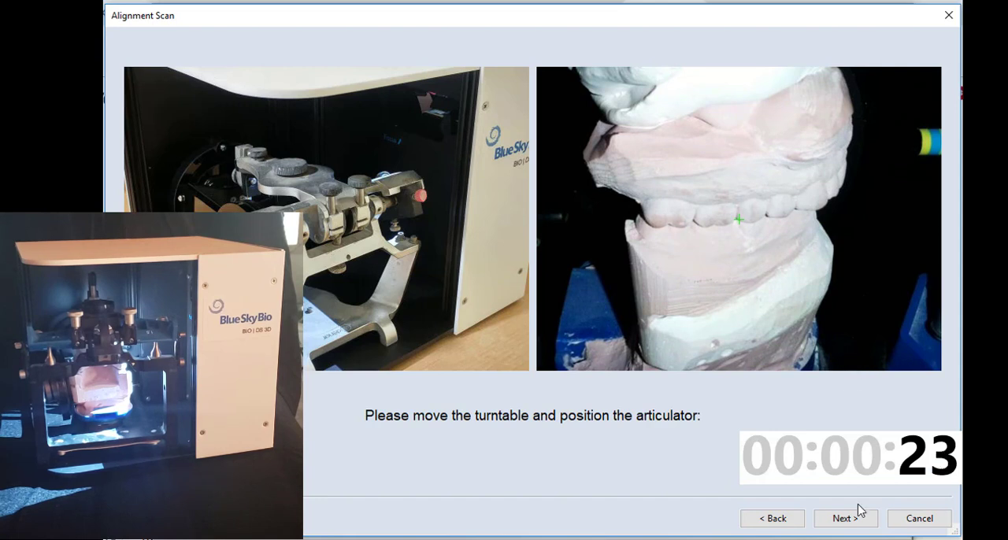
- Run the articulator alignment scan and finish it so the Alignment slot fills
left_click(846, 519)
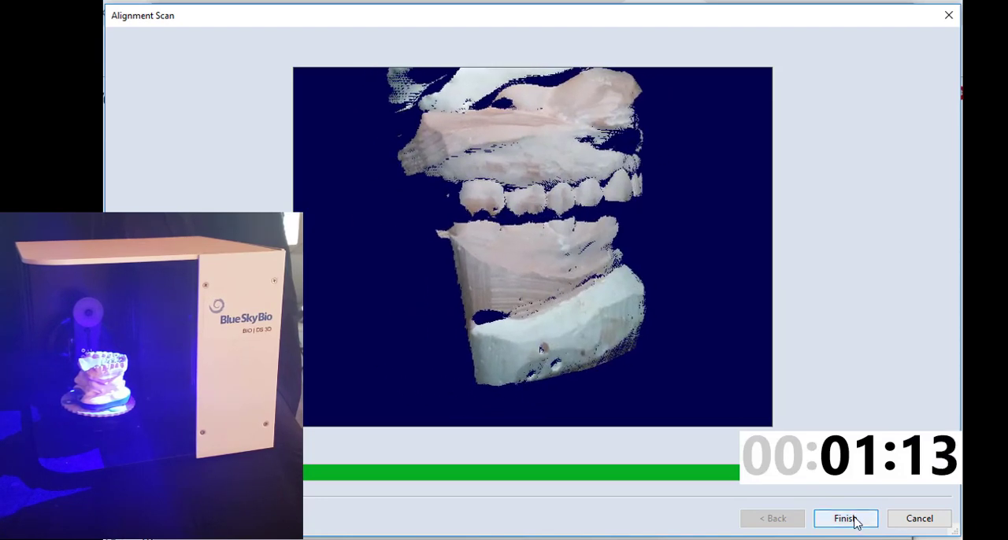
left_click(844, 518)
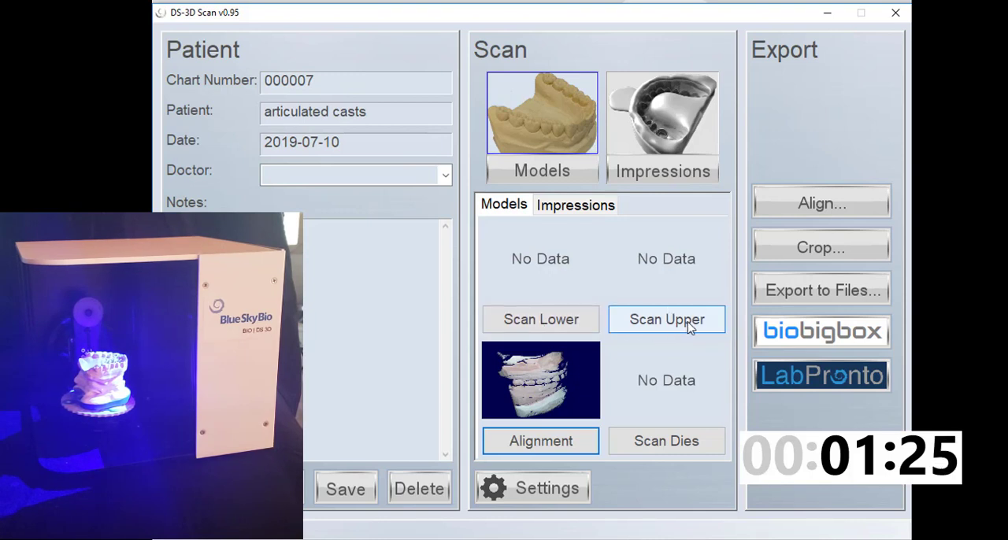
- Start the Scan Upper Stone Cast step so the camera begins for positioning
left_click(666, 319)
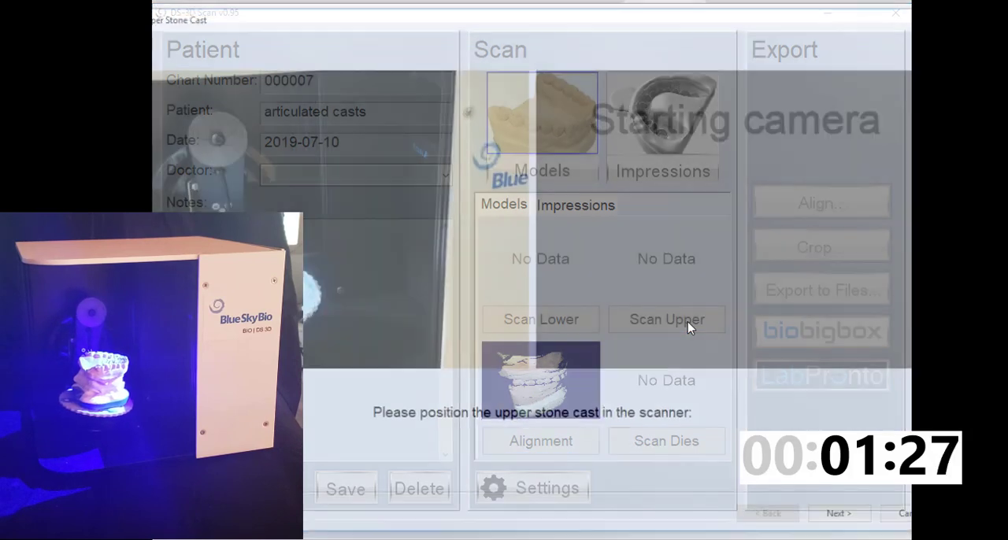
left_click(664, 320)
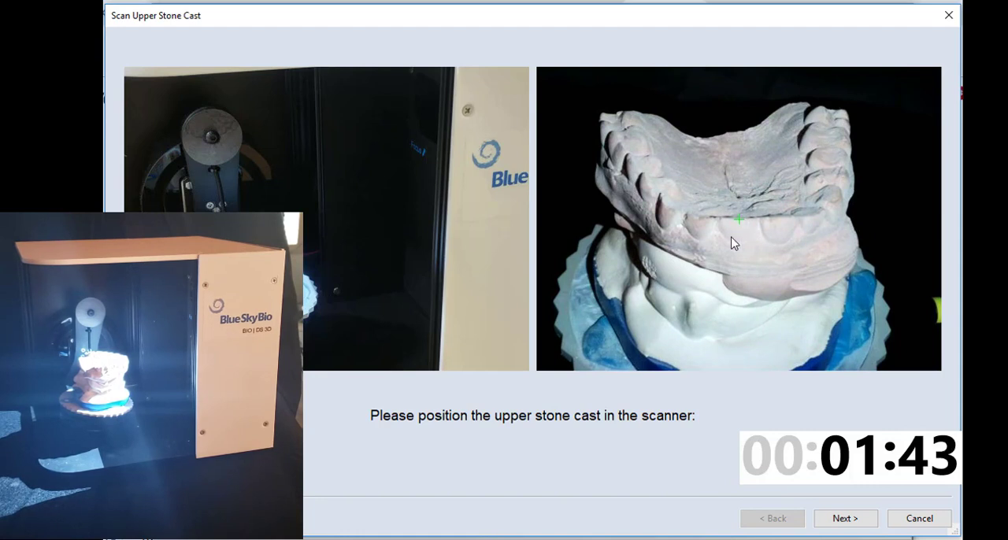
mouse_move(744, 227)
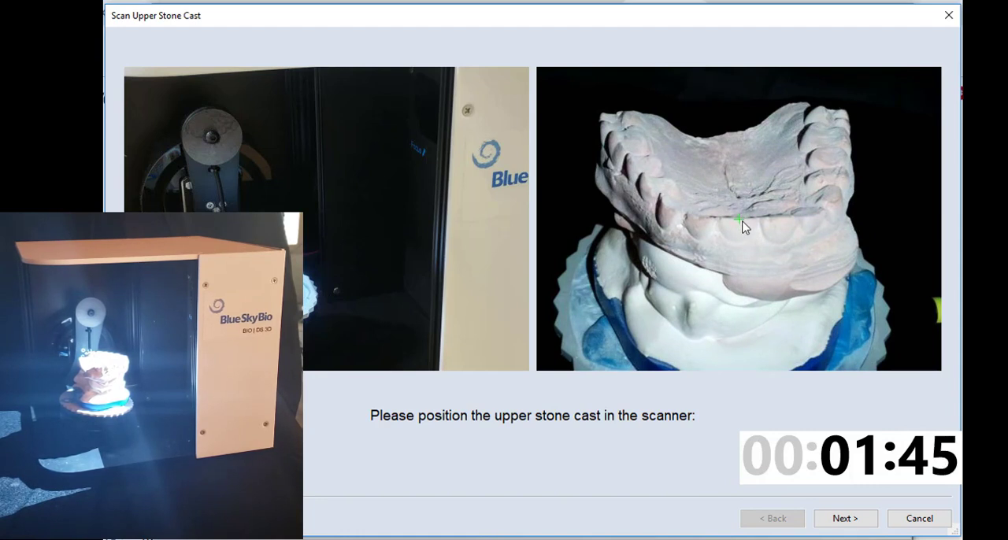
mouse_move(740, 233)
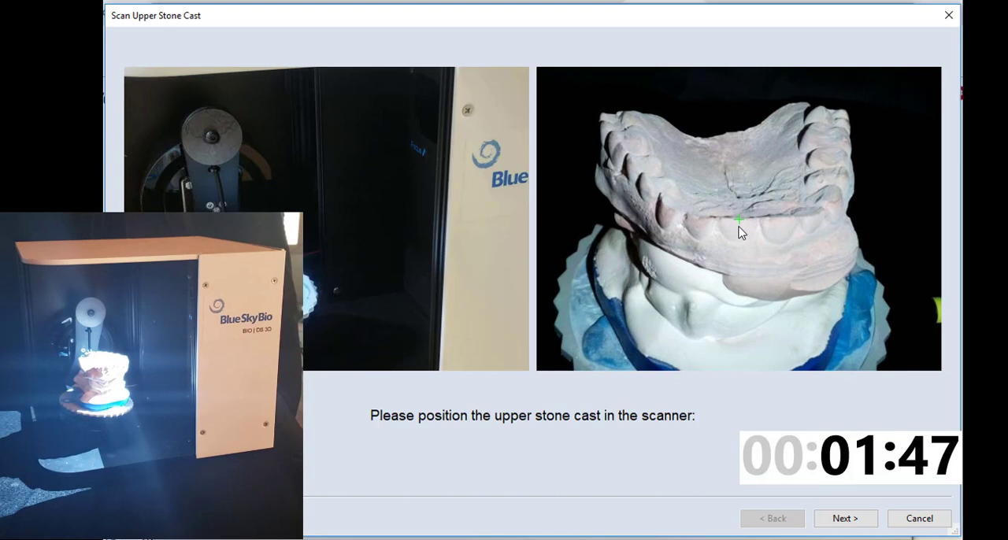
mouse_move(727, 287)
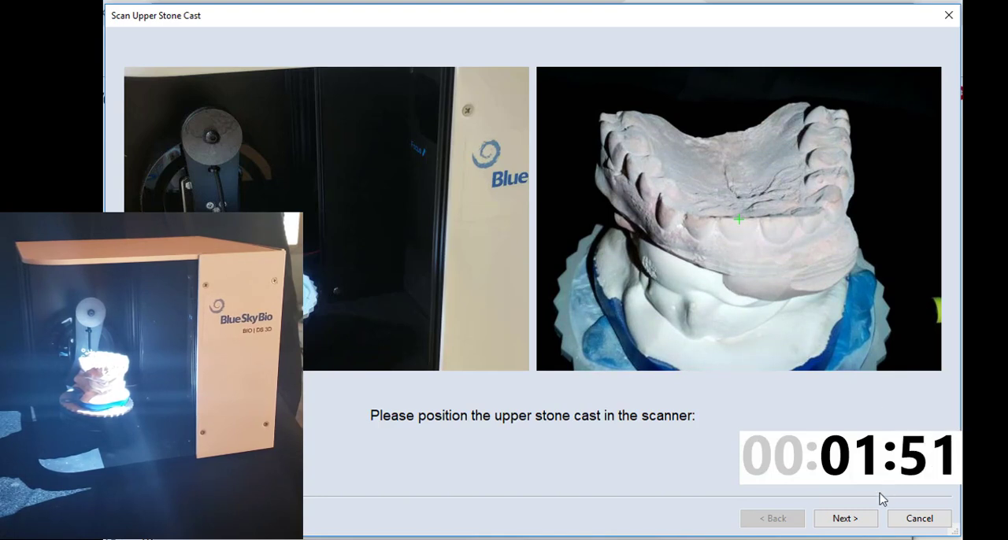
- Capture the full 3D scan of the upper stone cast
left_click(844, 518)
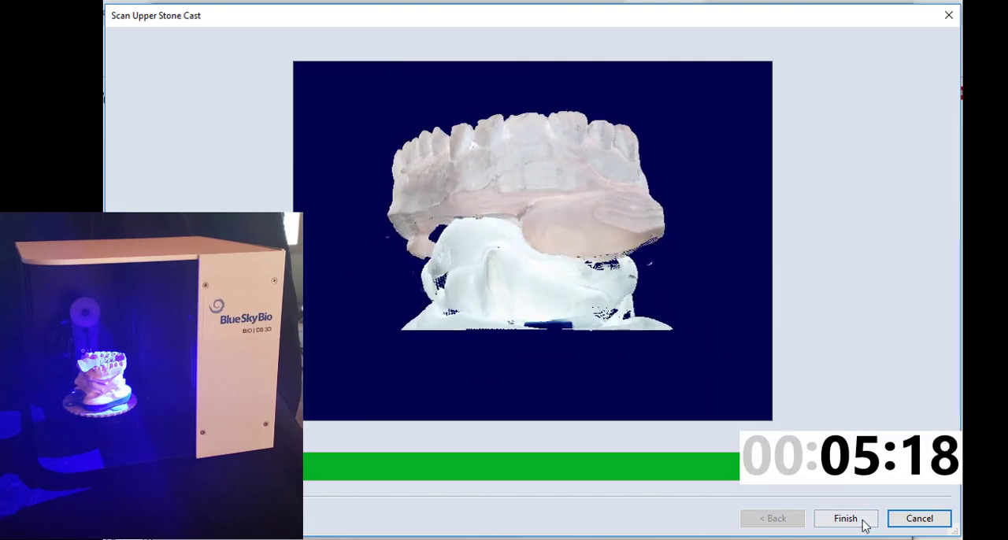
- Finish the upper cast scan so its preview joins the alignment scan on the record
left_click(847, 518)
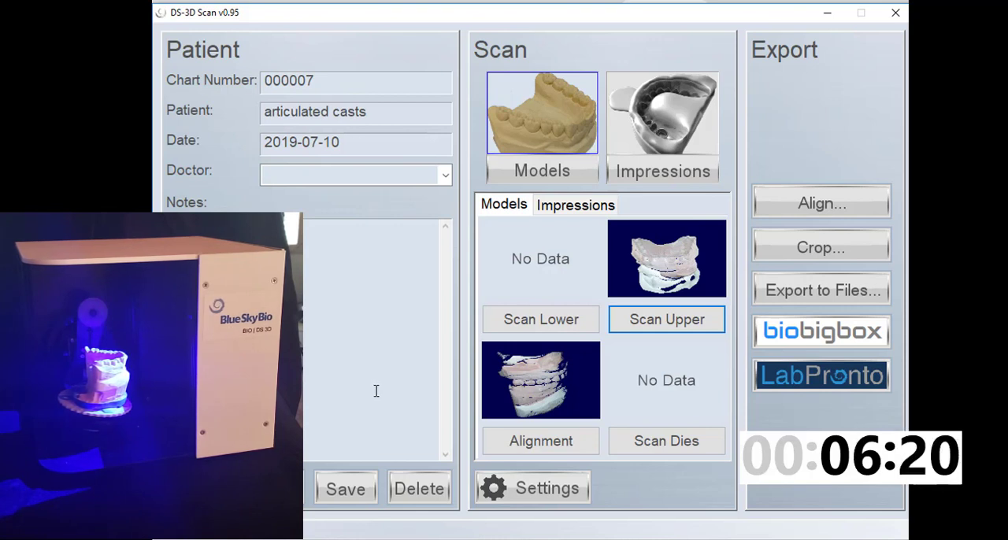
- Start and capture the lower stone cast scan until its 3D model is complete
left_click(540, 320)
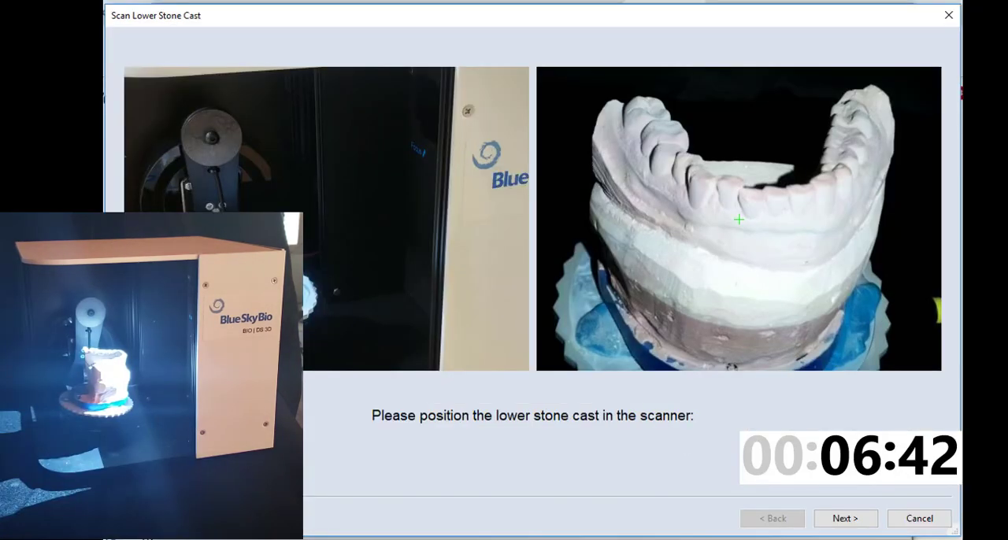
mouse_move(734, 233)
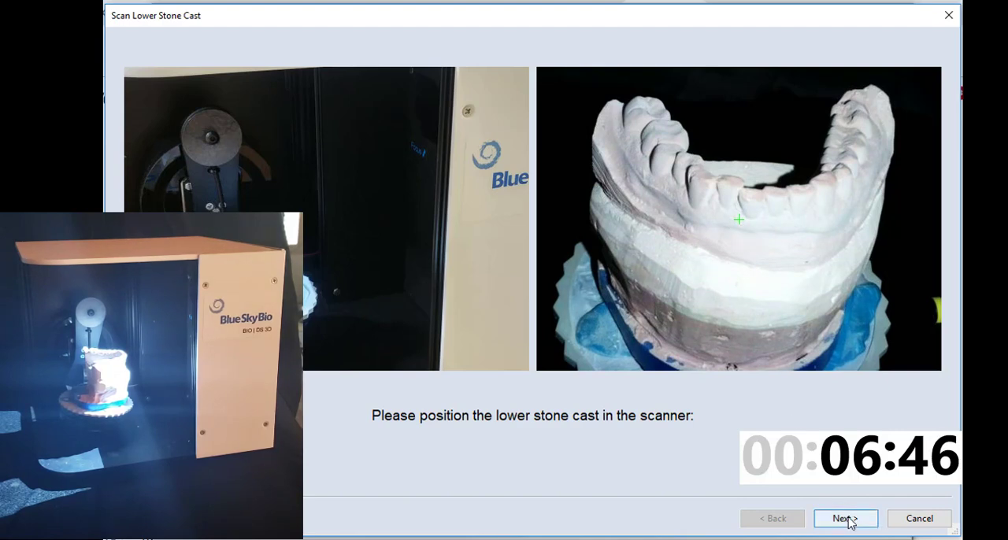
left_click(844, 518)
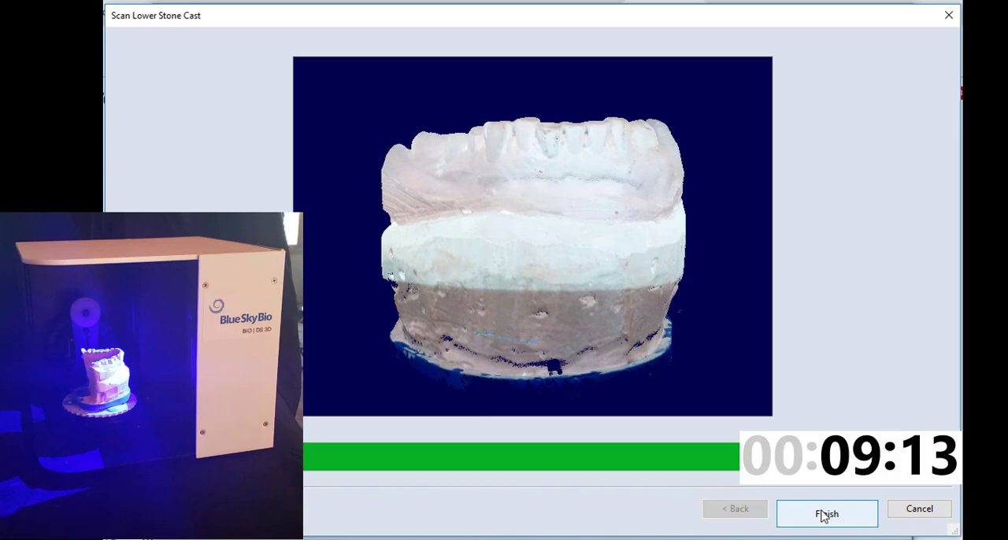
- Finish the lower cast scan so all three previews show on the patient record
left_click(827, 513)
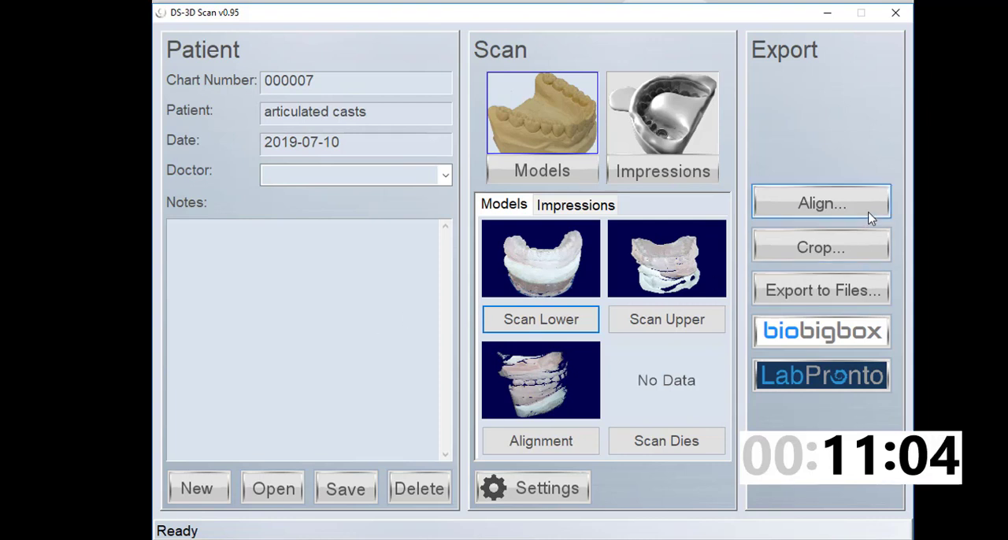
mouse_move(851, 211)
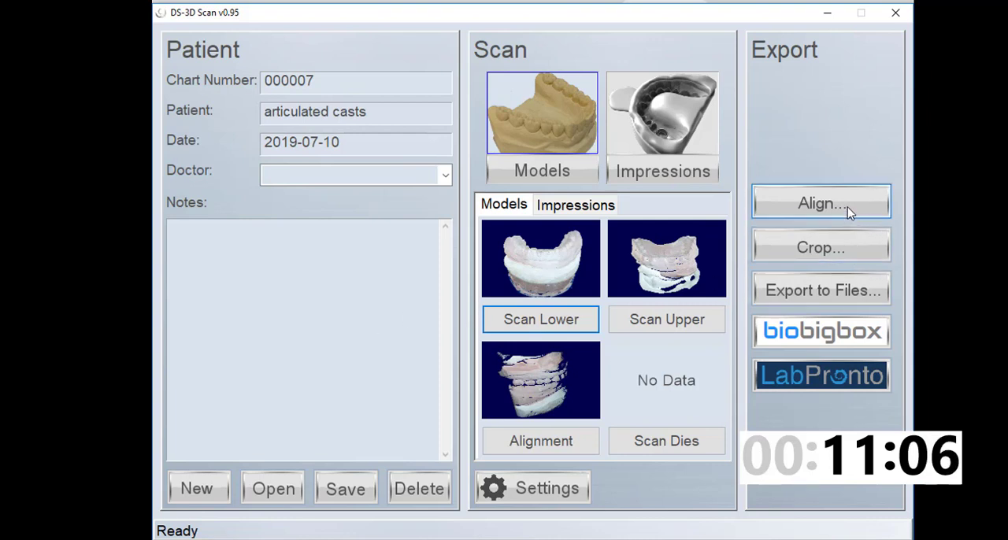
mouse_move(561, 430)
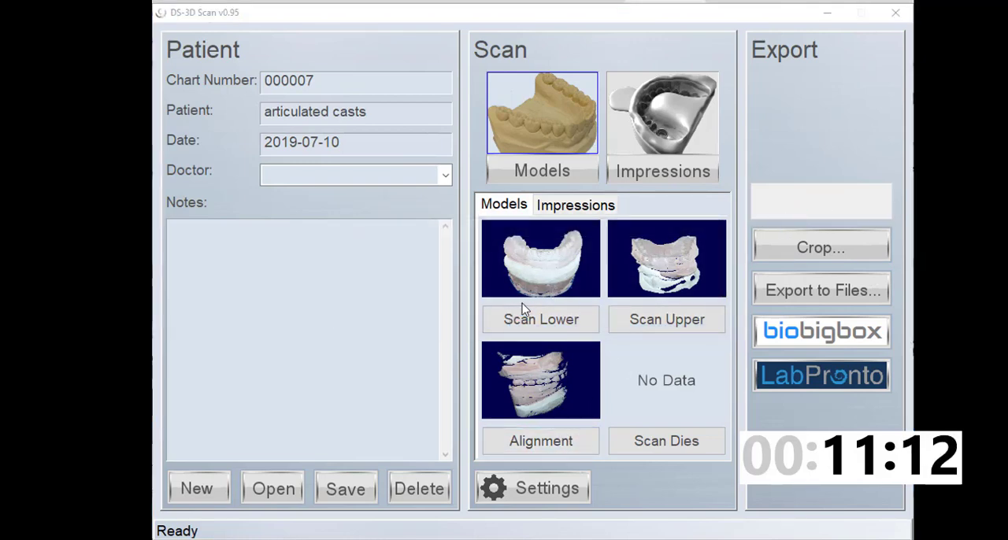
- Auto-align the upper and lower casts, check the fit by rotating, and accept the result
left_click(540, 441)
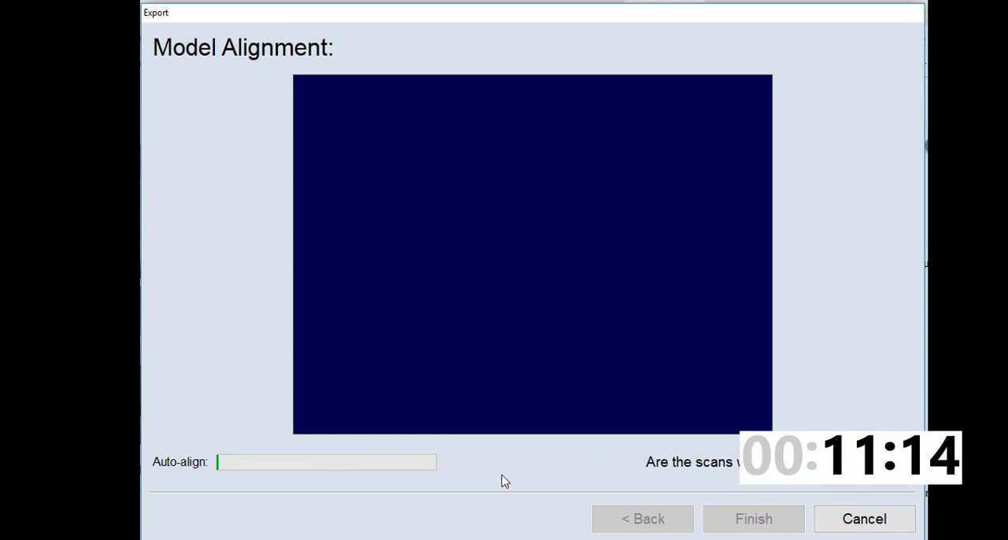
mouse_move(624, 482)
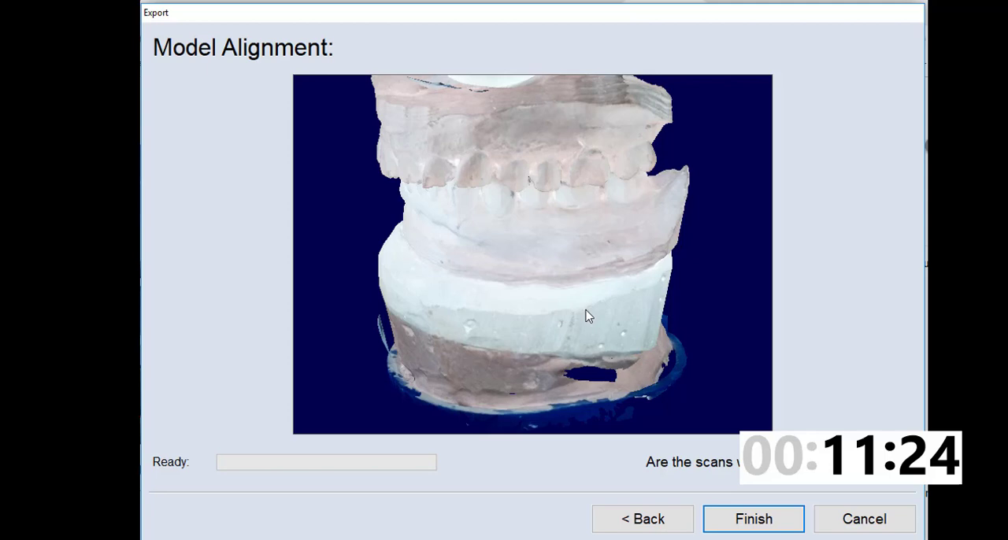
left_click_drag(586, 315, 606, 319)
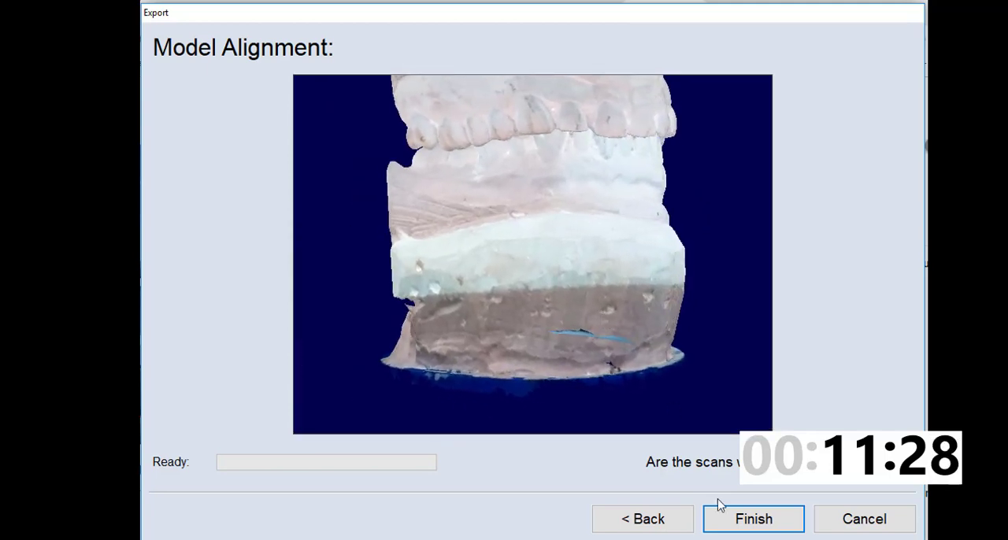
left_click(753, 518)
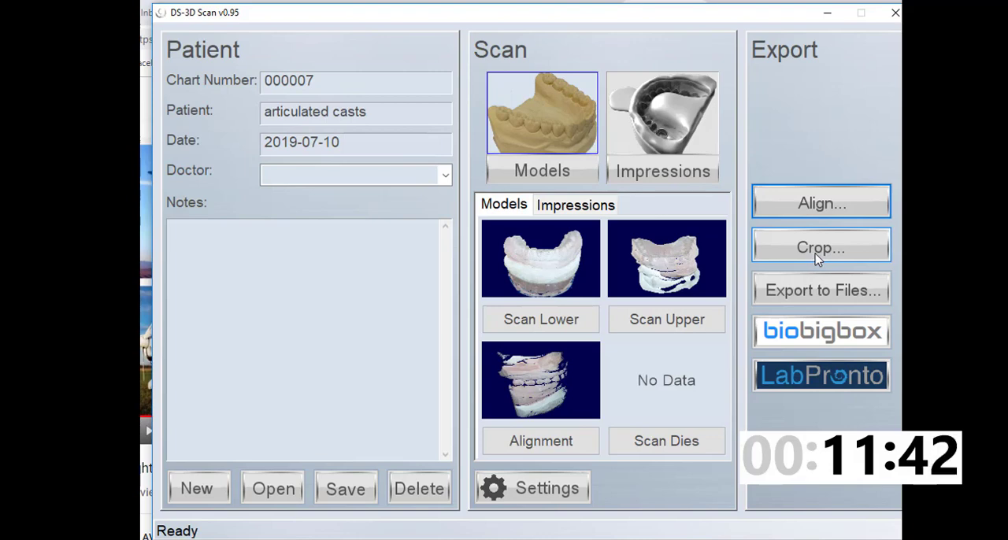
- Crop the lower cast to a box around the teeth and gums, cutting away the base
left_click(821, 246)
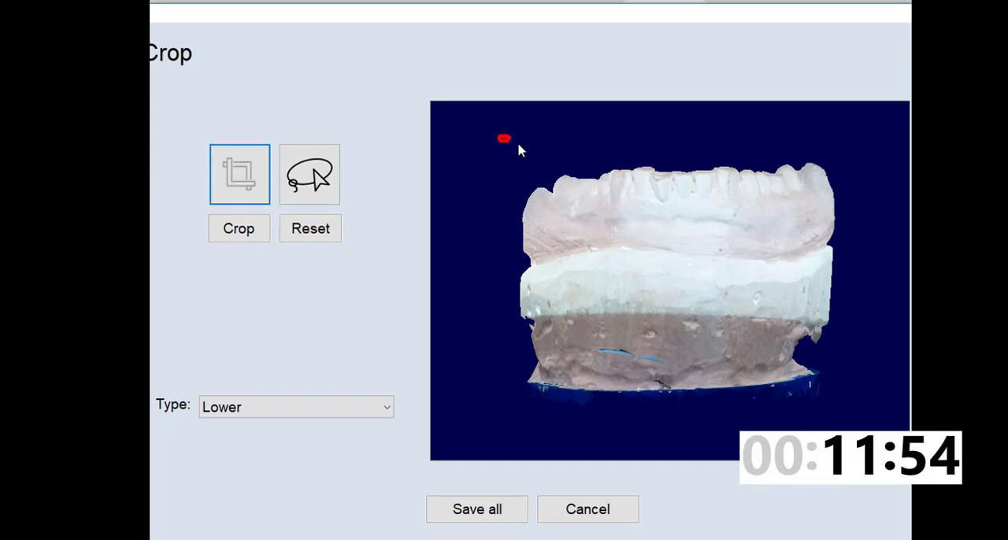
left_click_drag(498, 135, 853, 274)
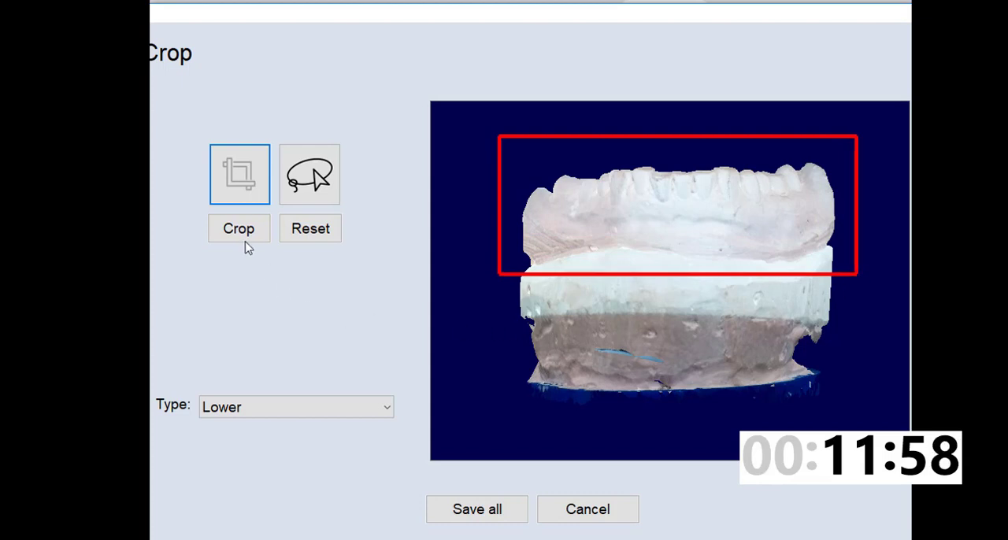
left_click(238, 228)
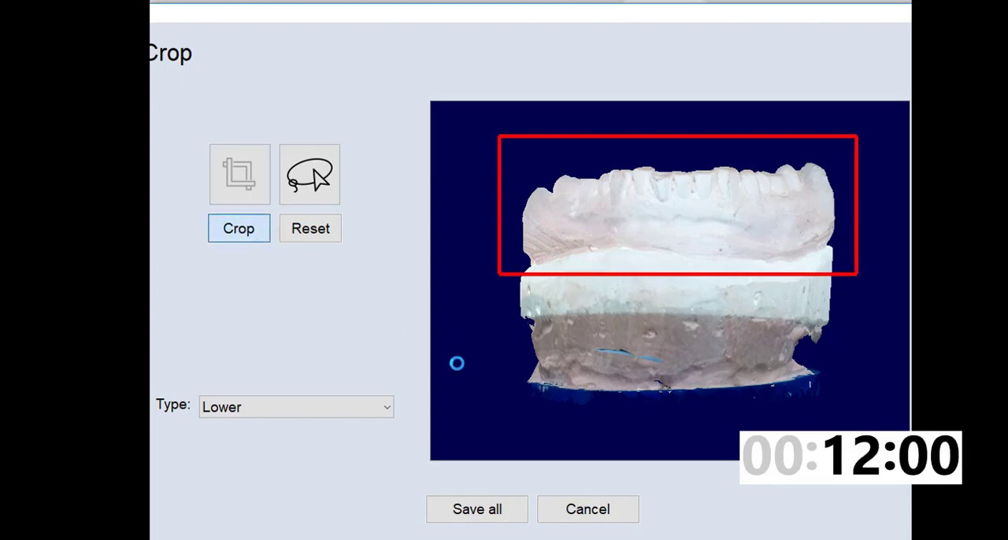
left_click(239, 229)
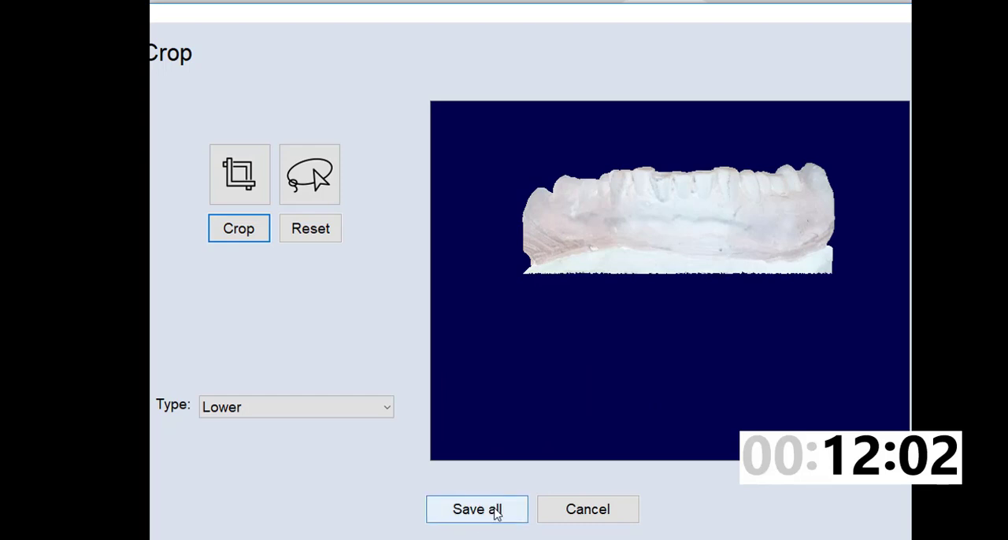
left_click(296, 407)
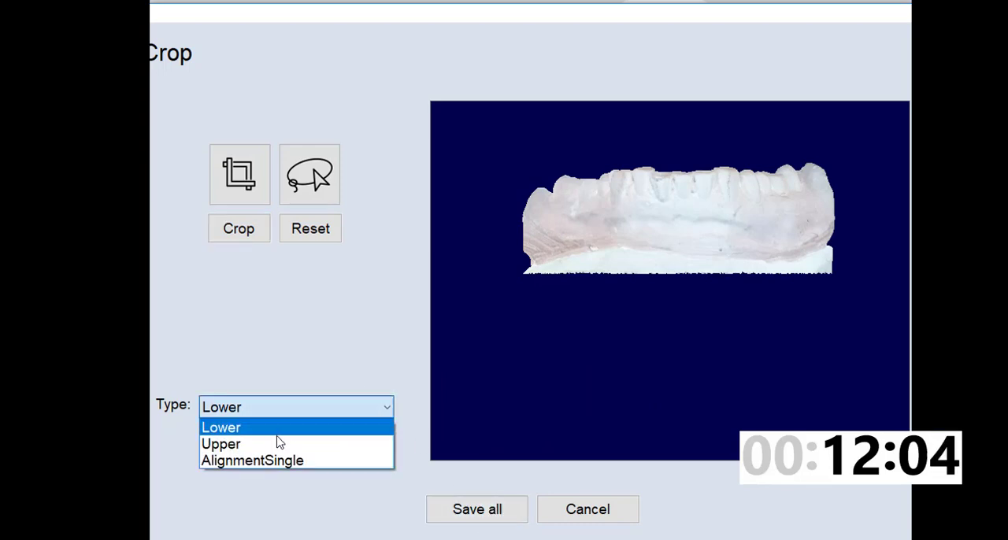
- Crop the Upper scan with a lasso outline traced around its teeth and save all cropped scans
left_click(220, 444)
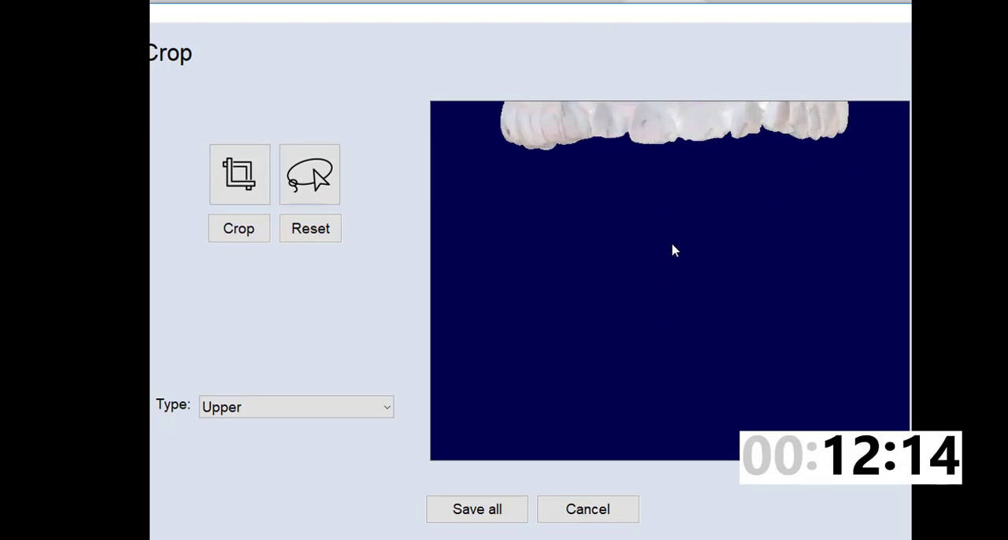
left_click(309, 173)
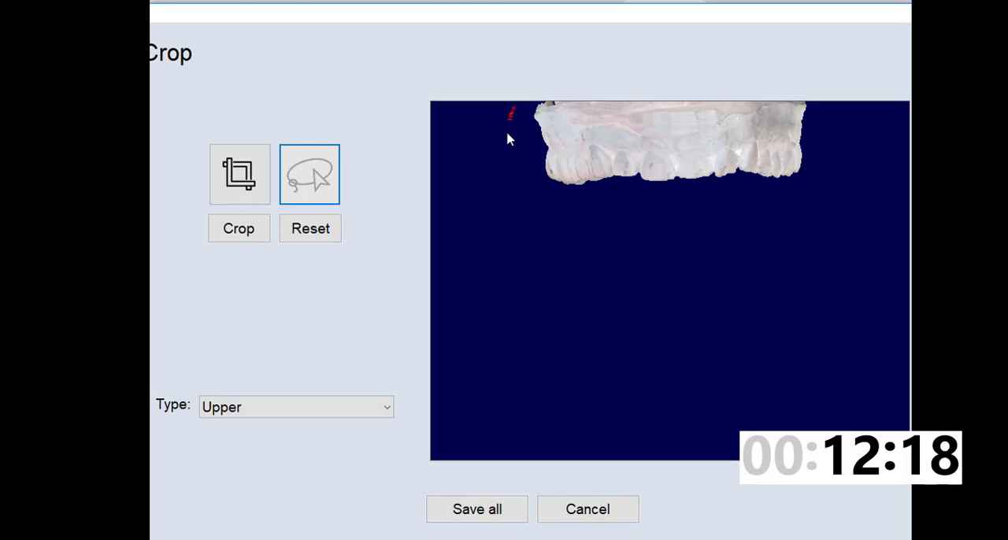
left_click_drag(510, 114, 827, 123)
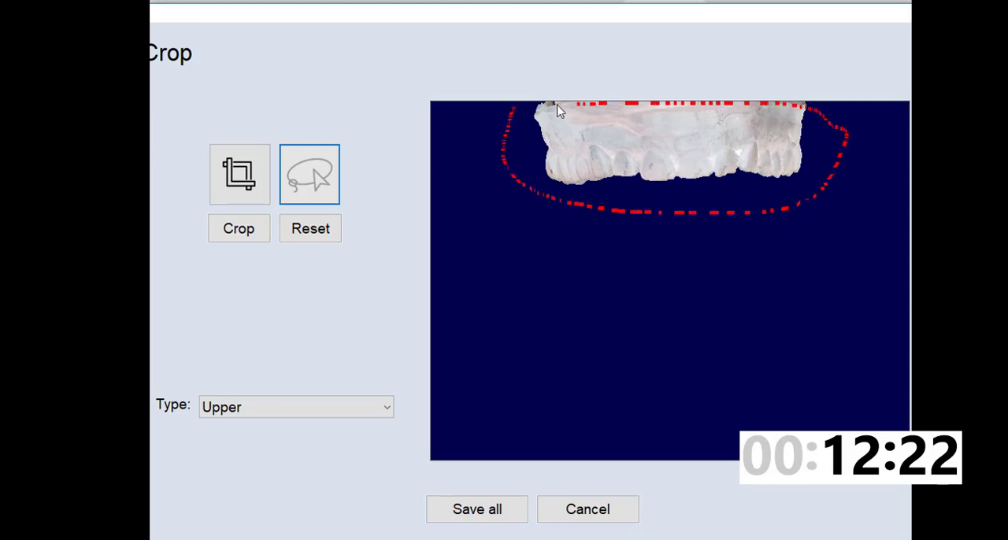
left_click(239, 228)
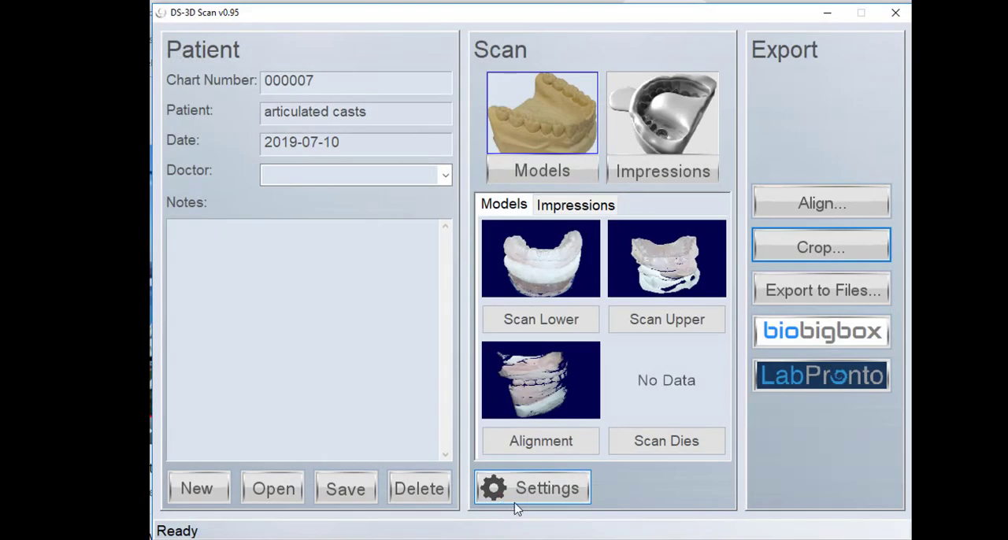
mouse_move(825, 300)
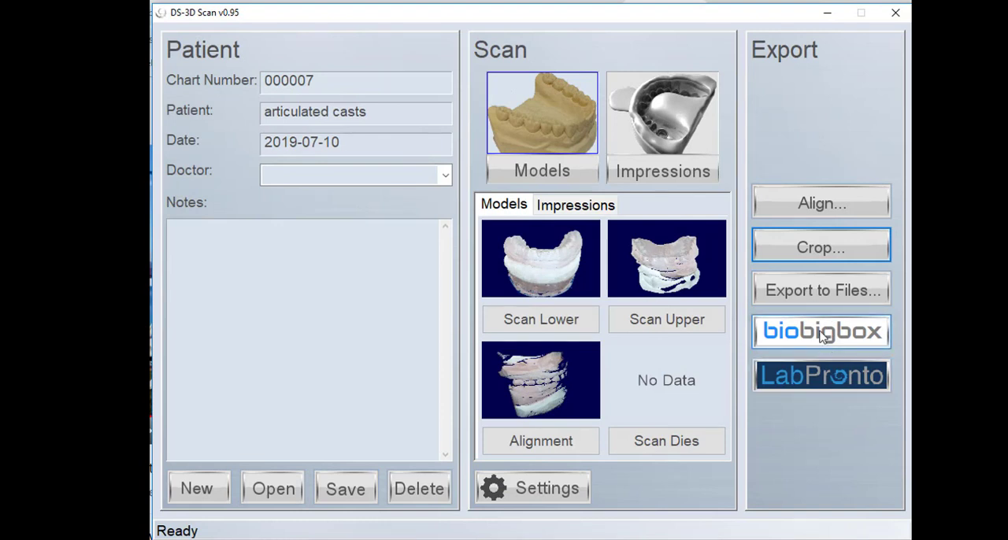
mouse_move(841, 299)
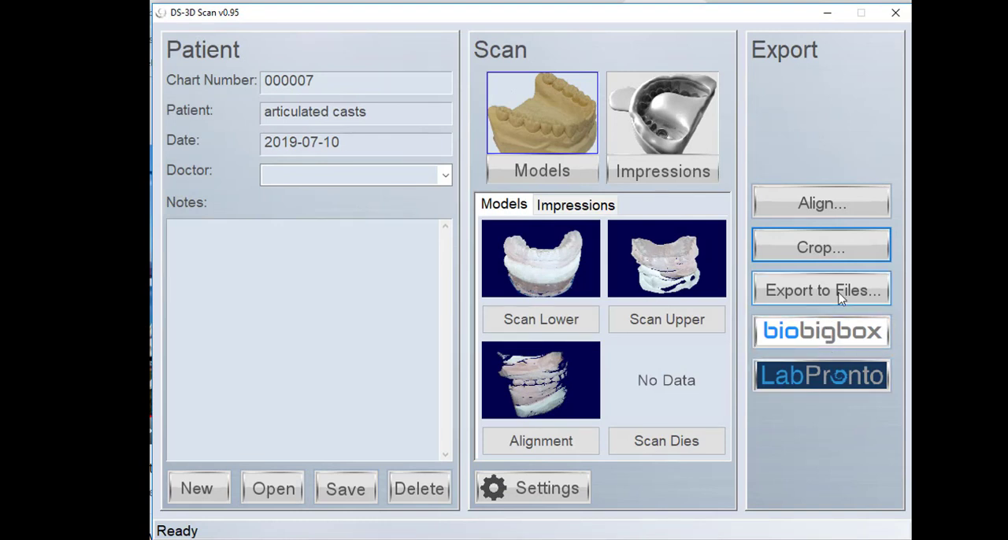
- Export the scans to files and open the exported AlignmentSingle, Lower and Upper models
left_click(821, 289)
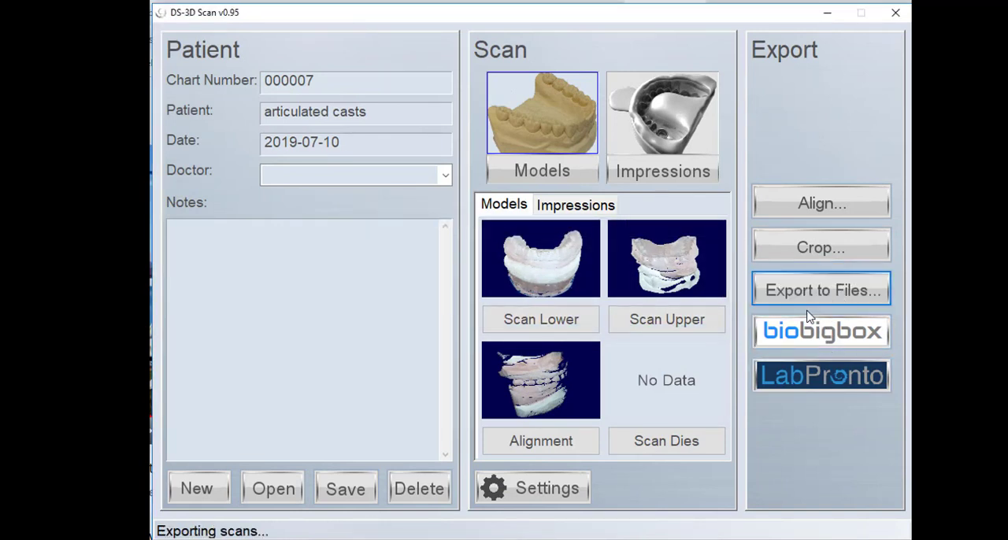
left_click(821, 290)
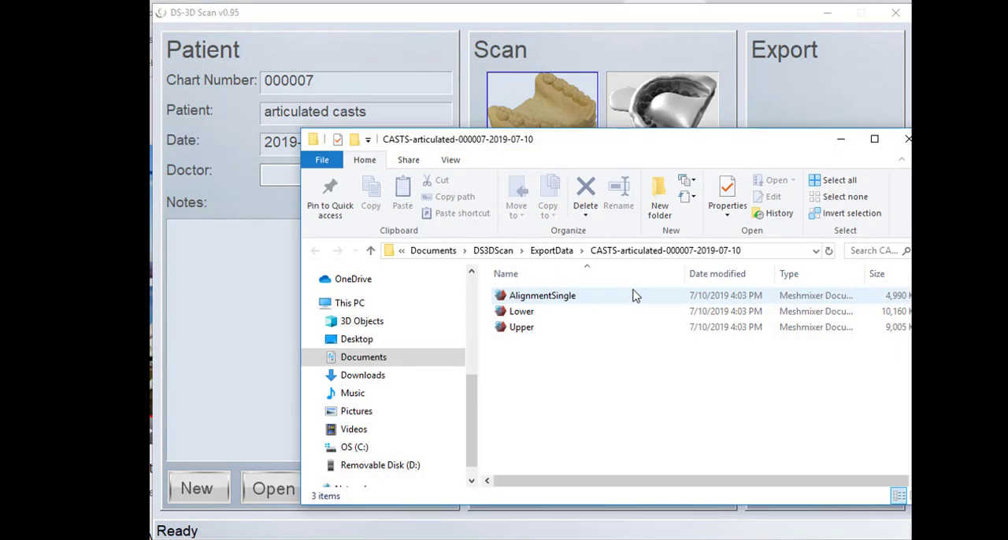
left_click(519, 328)
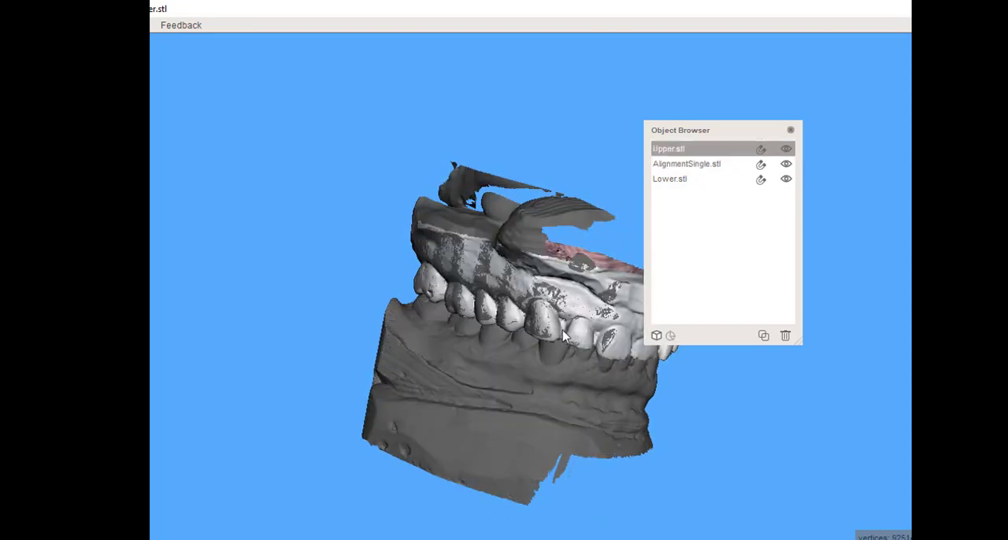
- Show the AlignmentSingle model, then isolate Upper.stl and orbit it to view sides, palate and front teeth
left_click(693, 164)
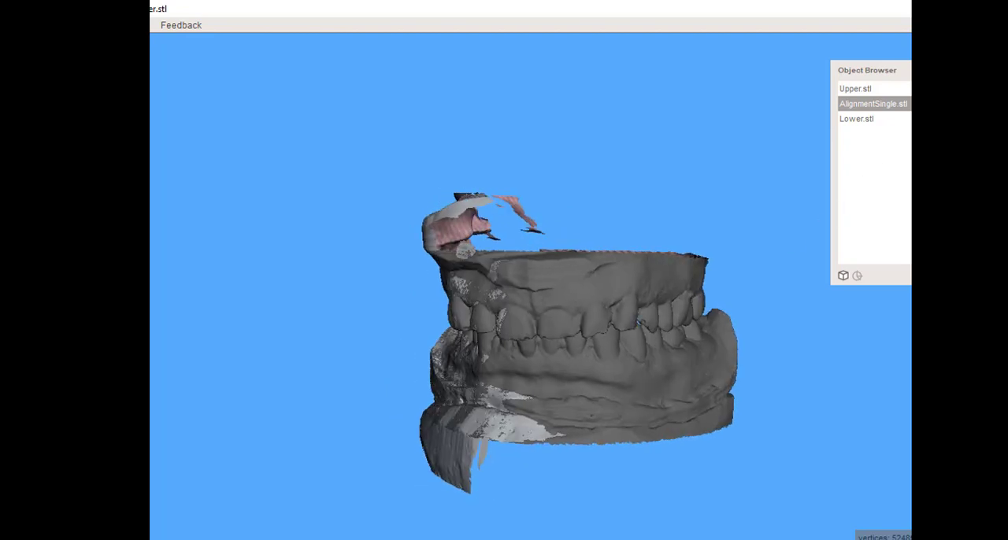
left_click(855, 88)
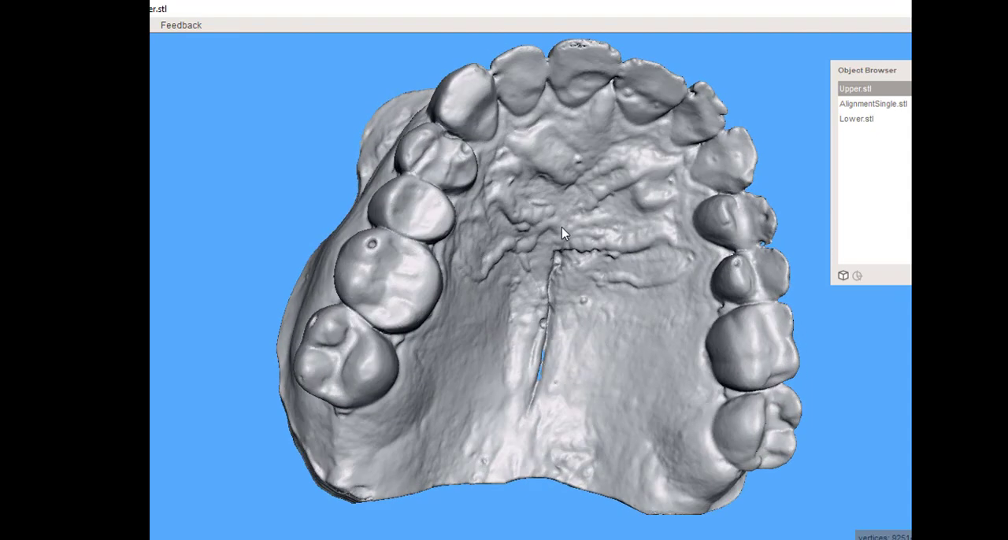
left_click_drag(564, 233, 490, 268)
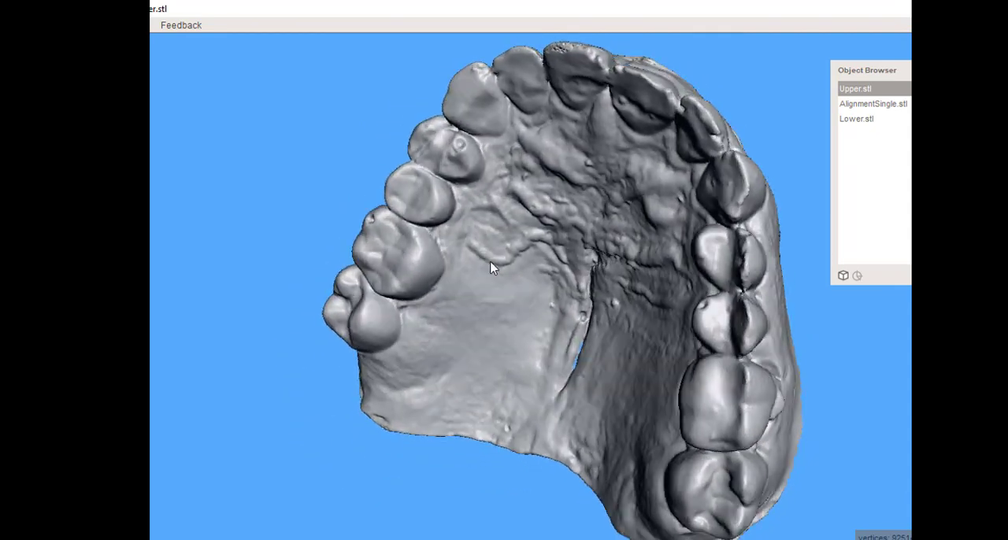
left_click_drag(488, 268, 832, 419)
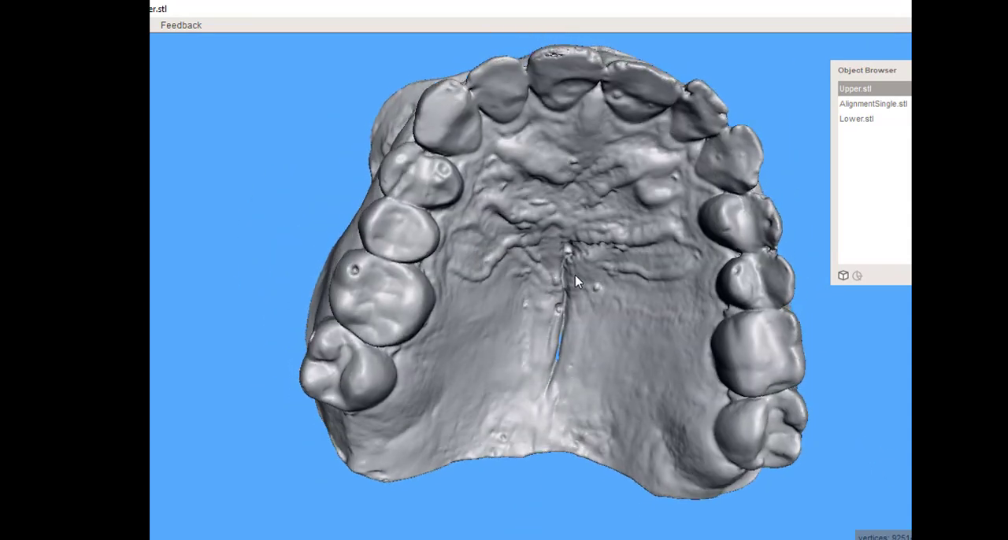
left_click_drag(577, 280, 573, 400)
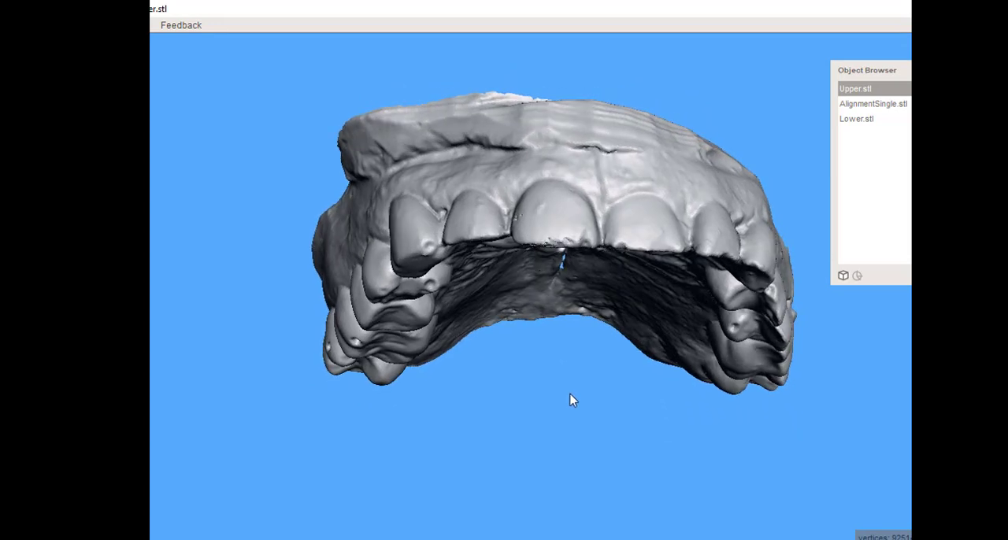